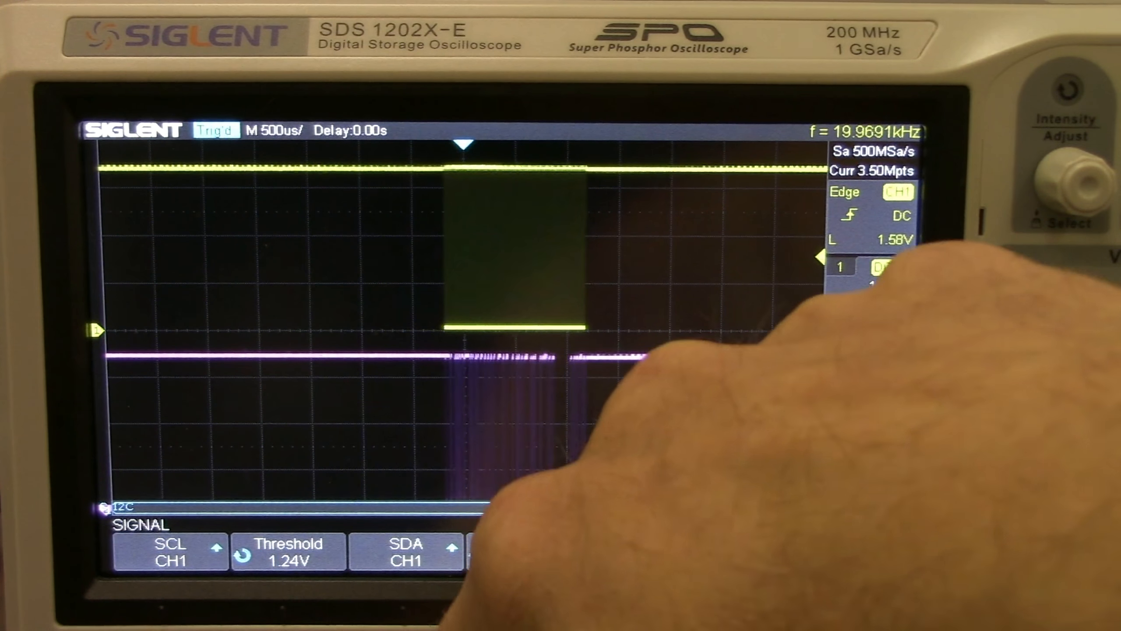
- Set the I2C decoder's SDA source to CH2, keeping SCL on CH1
click(405, 551)
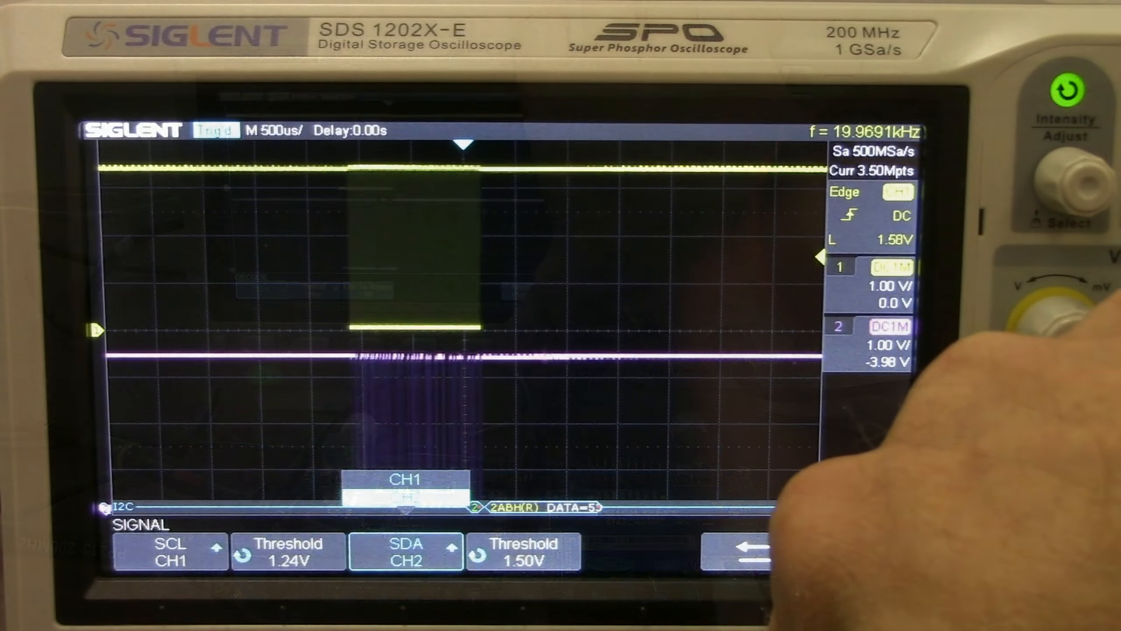
click(736, 551)
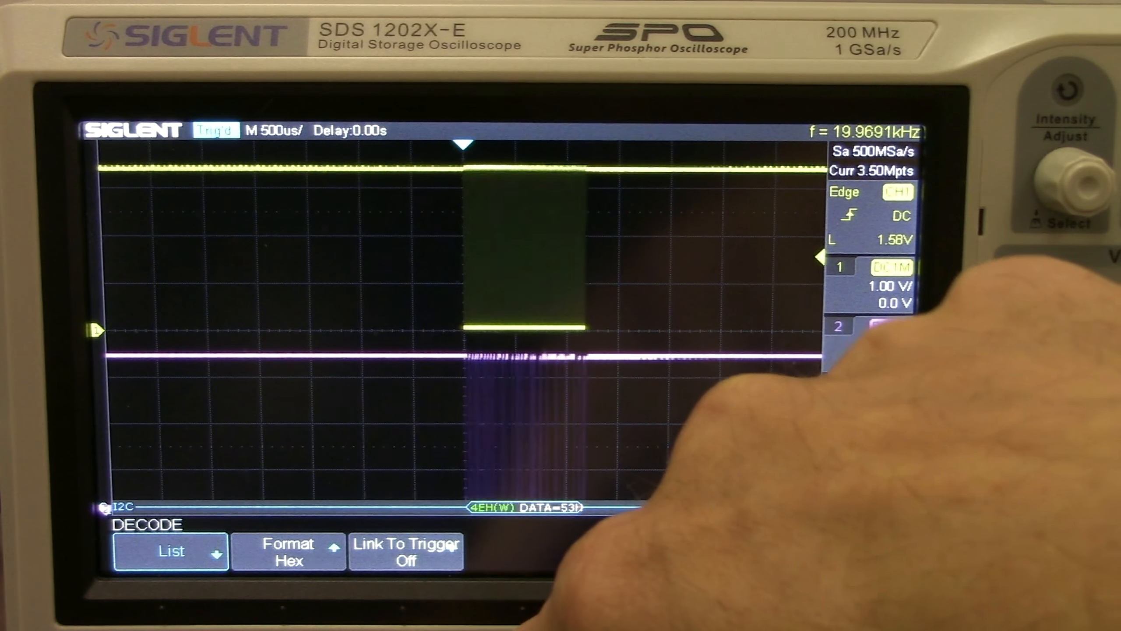
- Set Link To Trigger to Decode 1 for a stable I2C decode display
click(404, 550)
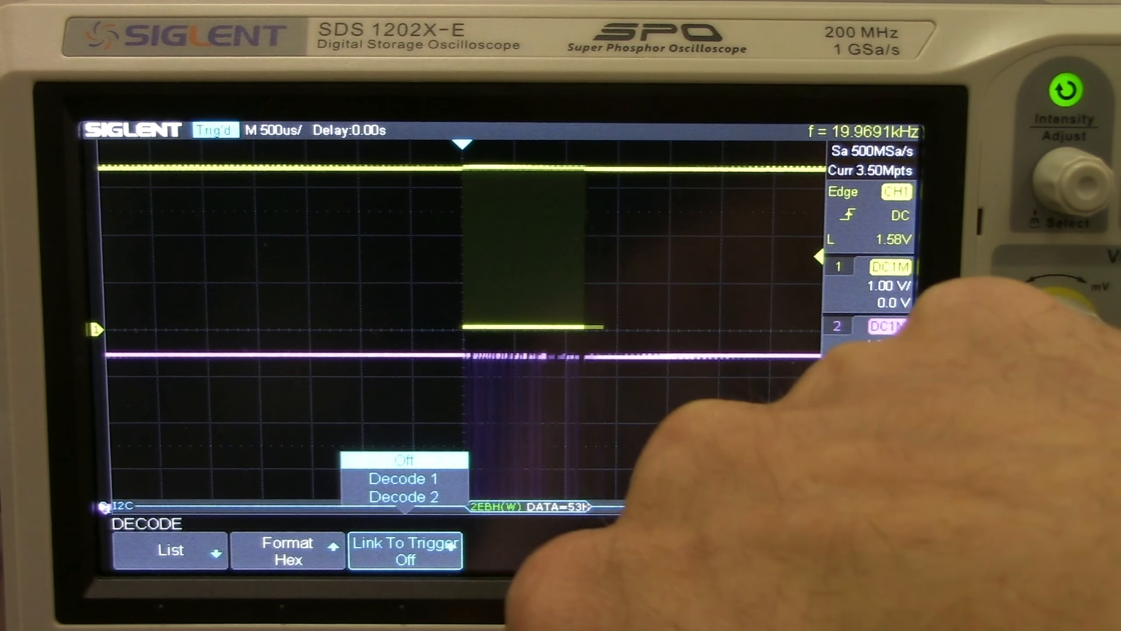
click(404, 478)
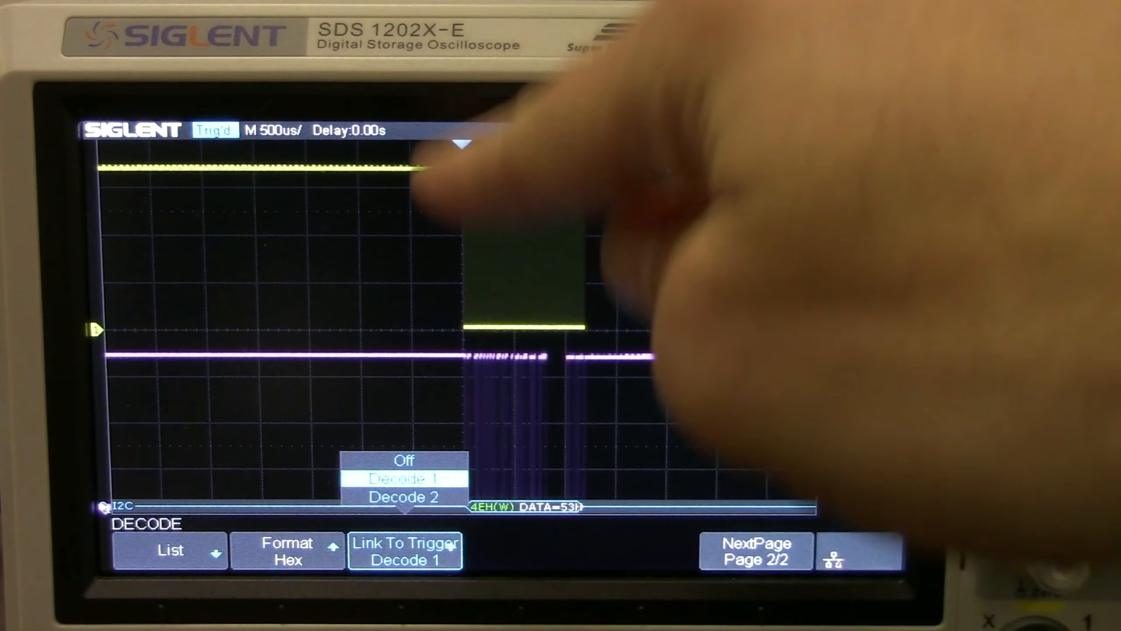